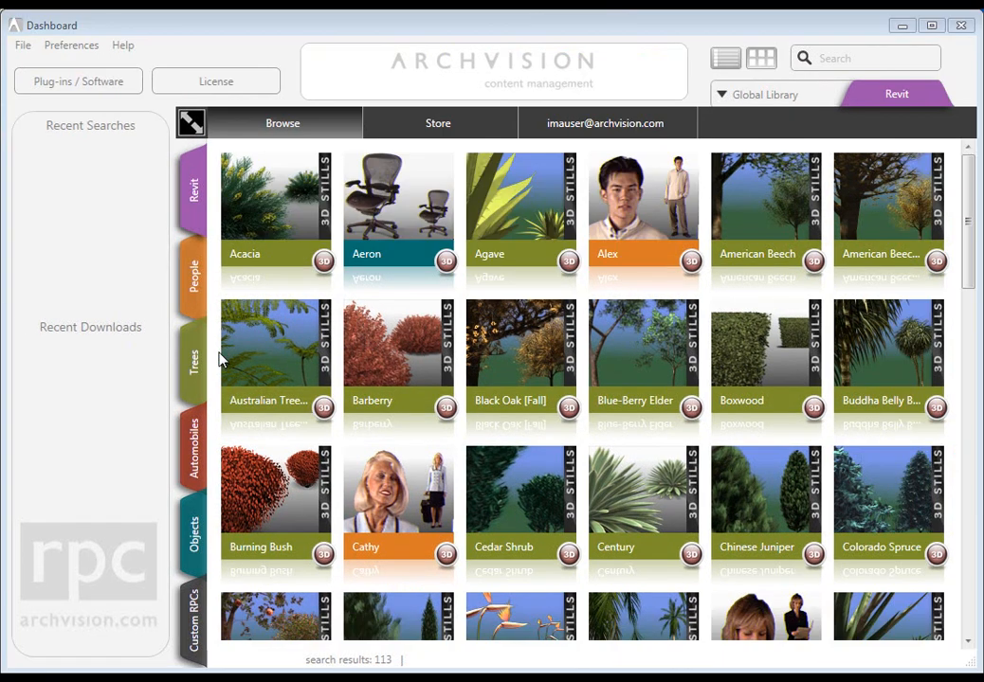
- Show the Automobiles category, listing 184 vehicle models in the library
click(193, 445)
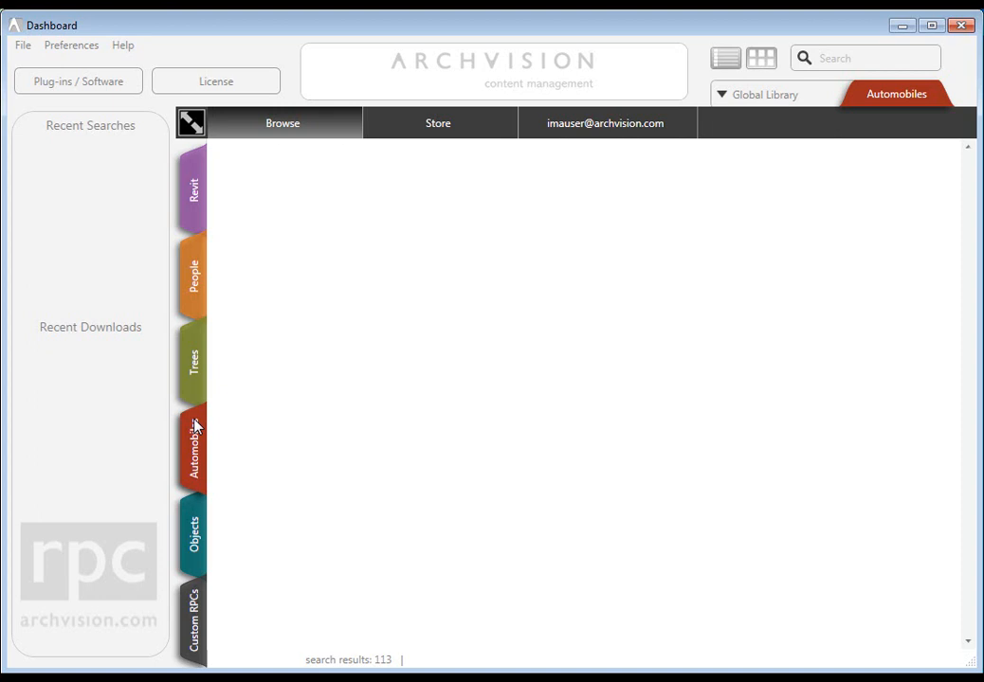
click(192, 446)
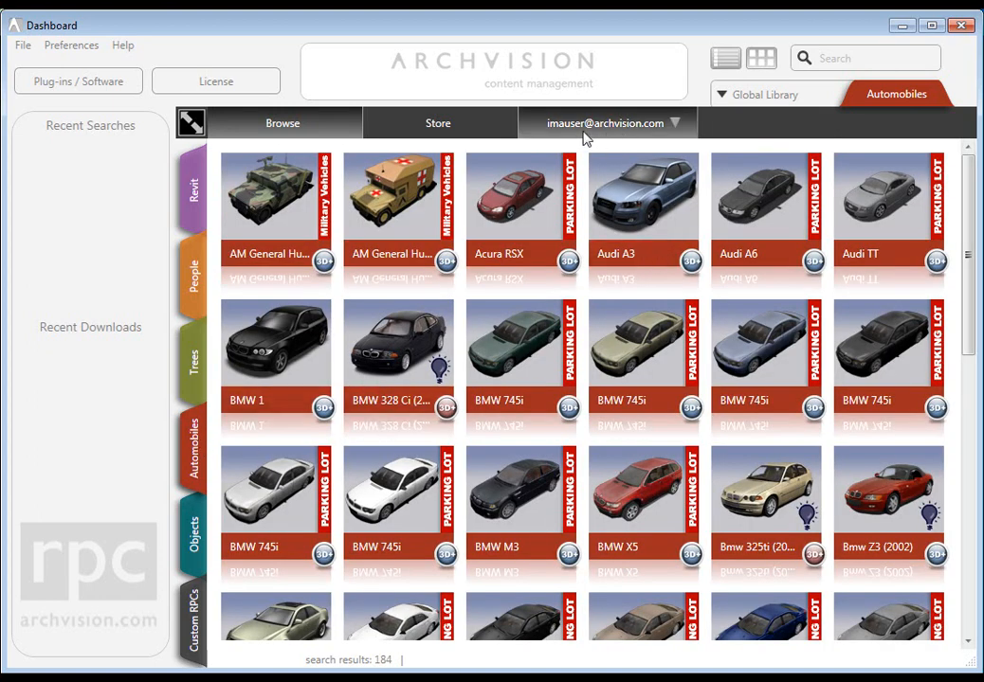
- Open License Administration from the account menu to view the floating license's two users
click(606, 124)
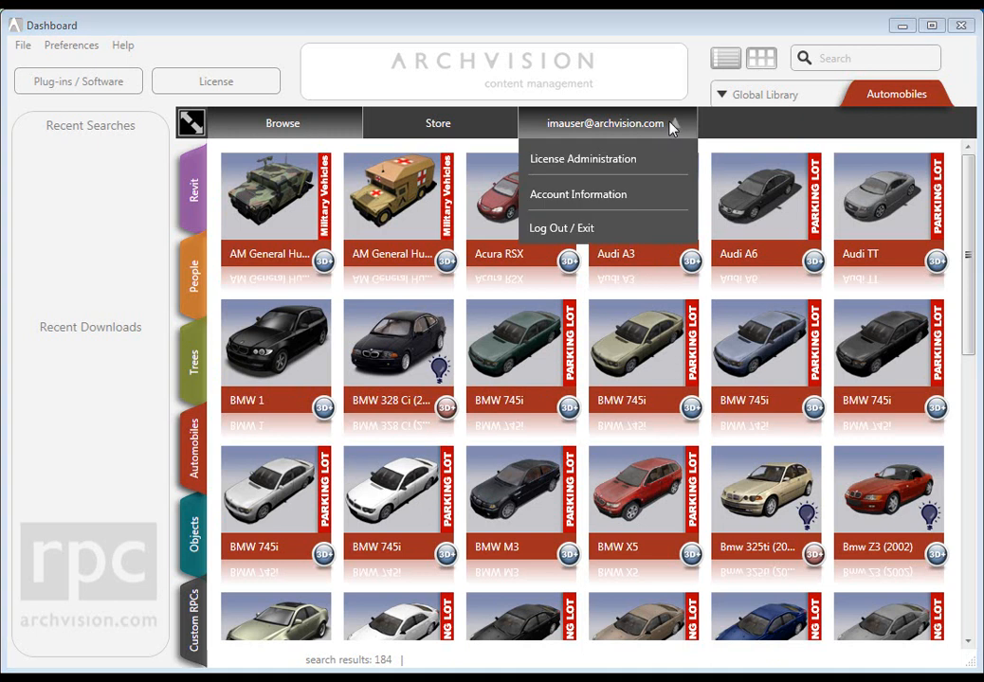
click(582, 158)
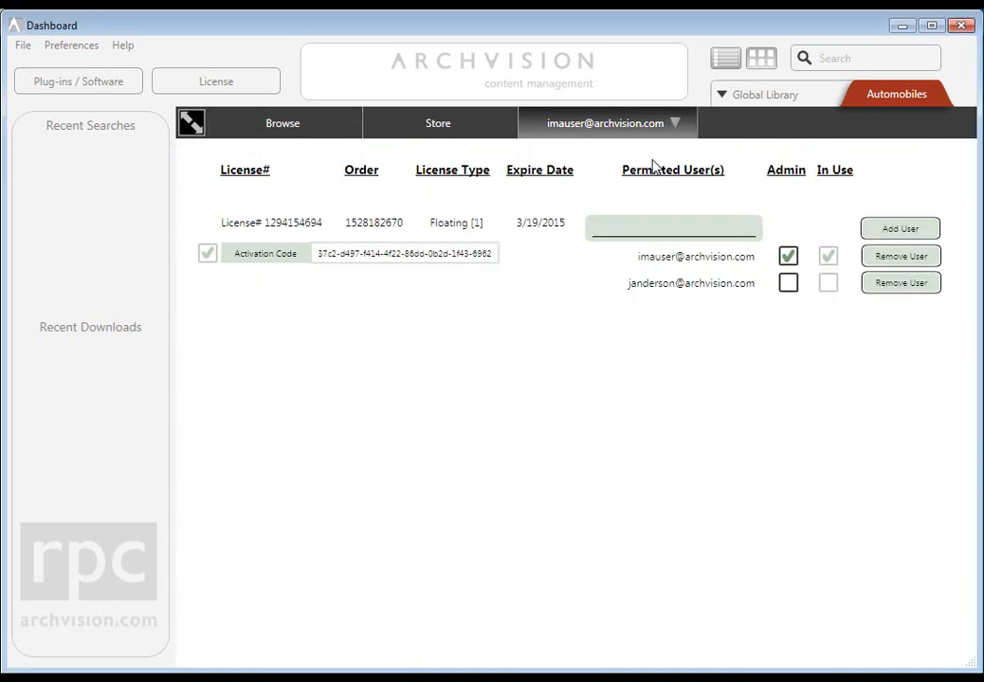